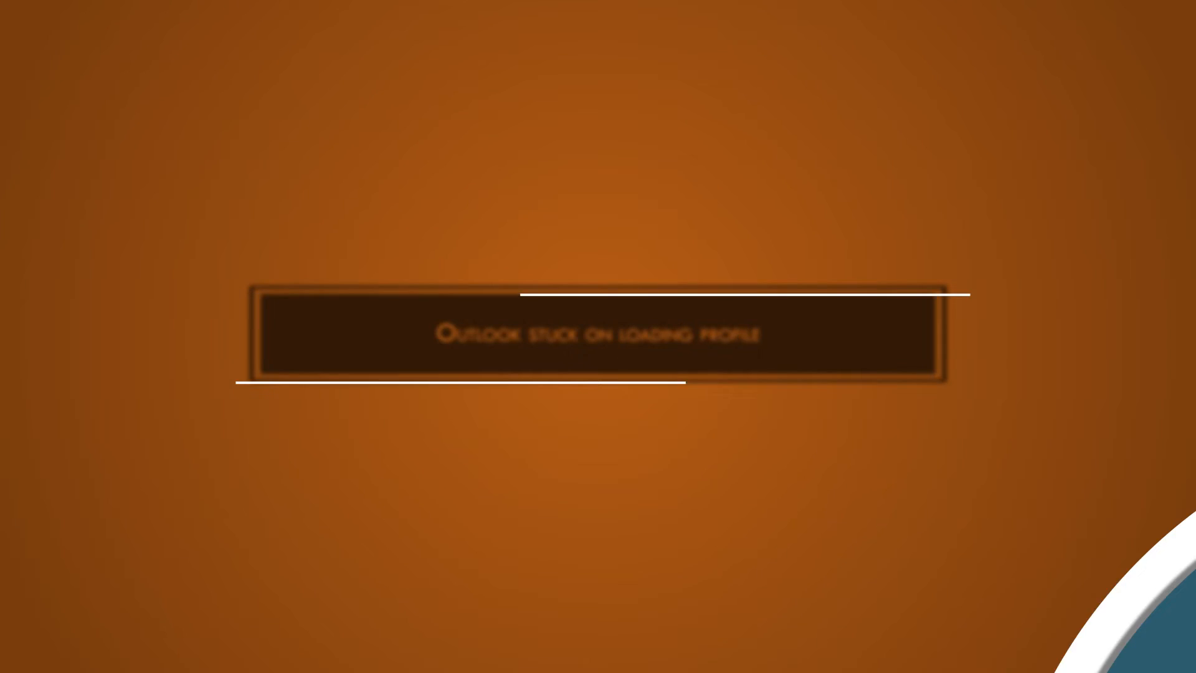
# - Launch Outlook with /safe and review the COM add-ins loaded at startup
pyautogui.rightClick(397, 655)
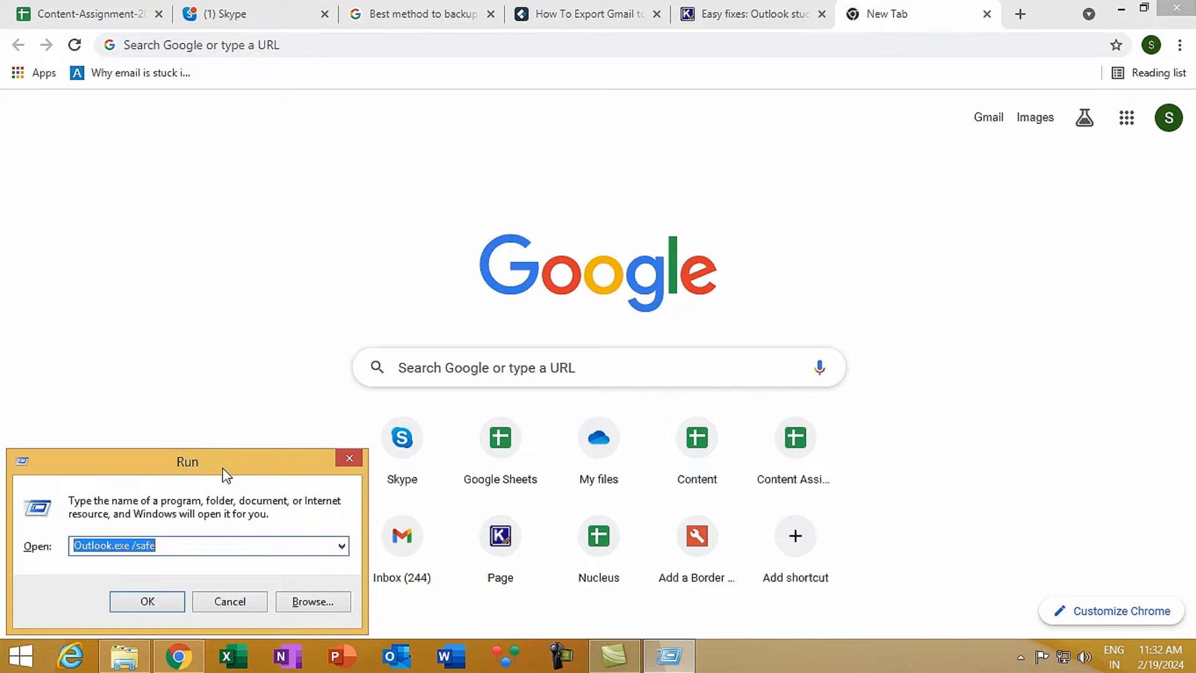
pyautogui.moveTo(230, 544)
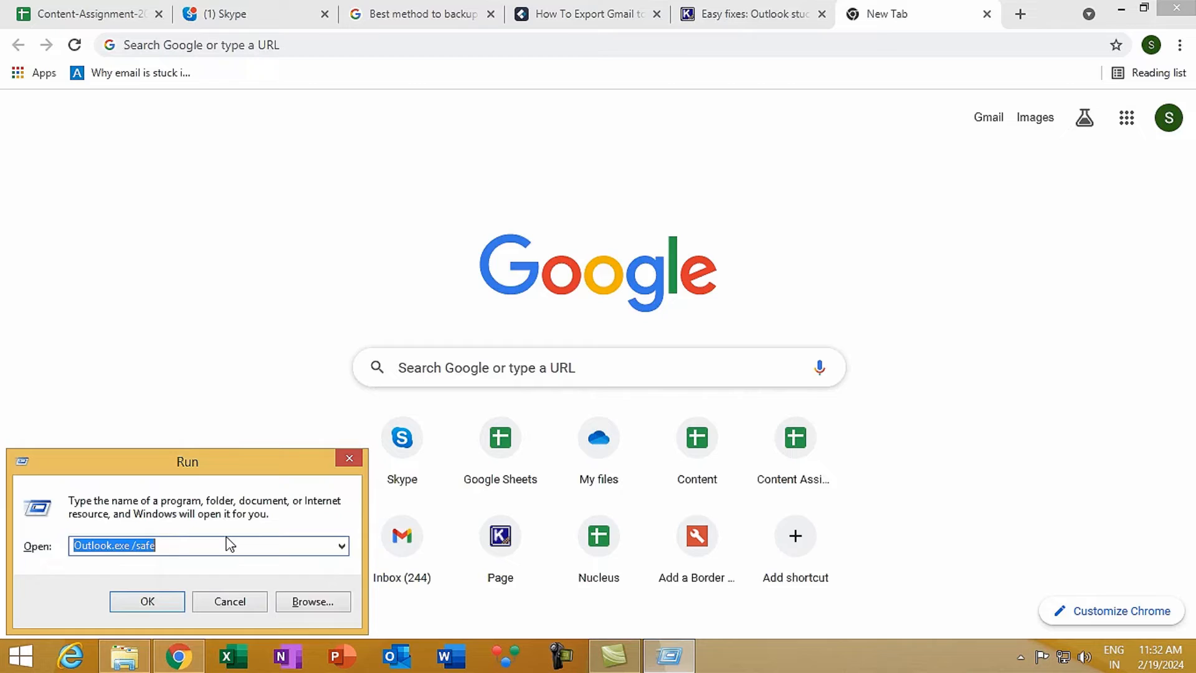
pyautogui.click(146, 601)
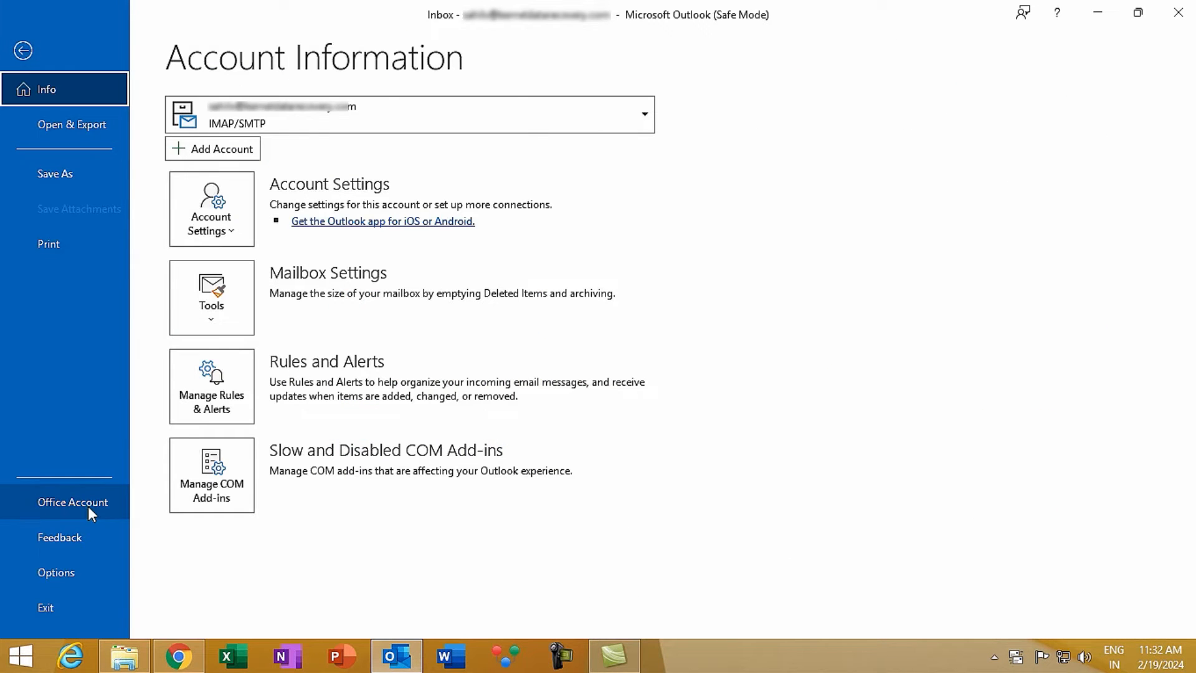
pyautogui.click(56, 573)
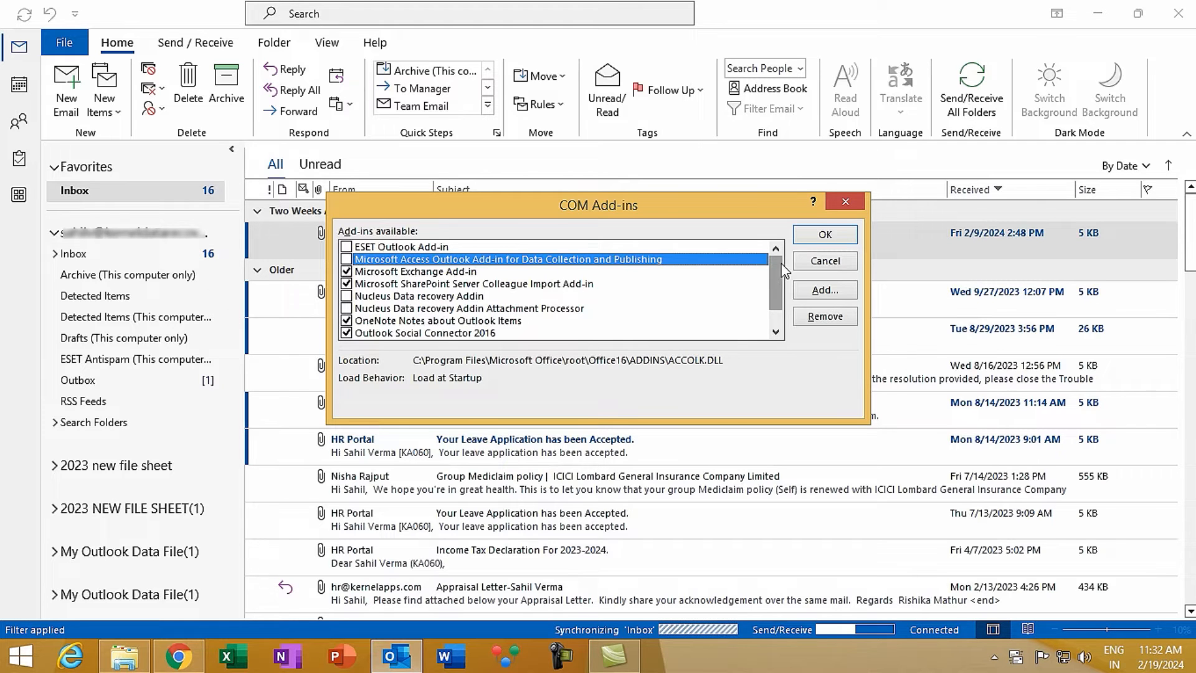
pyautogui.click(177, 655)
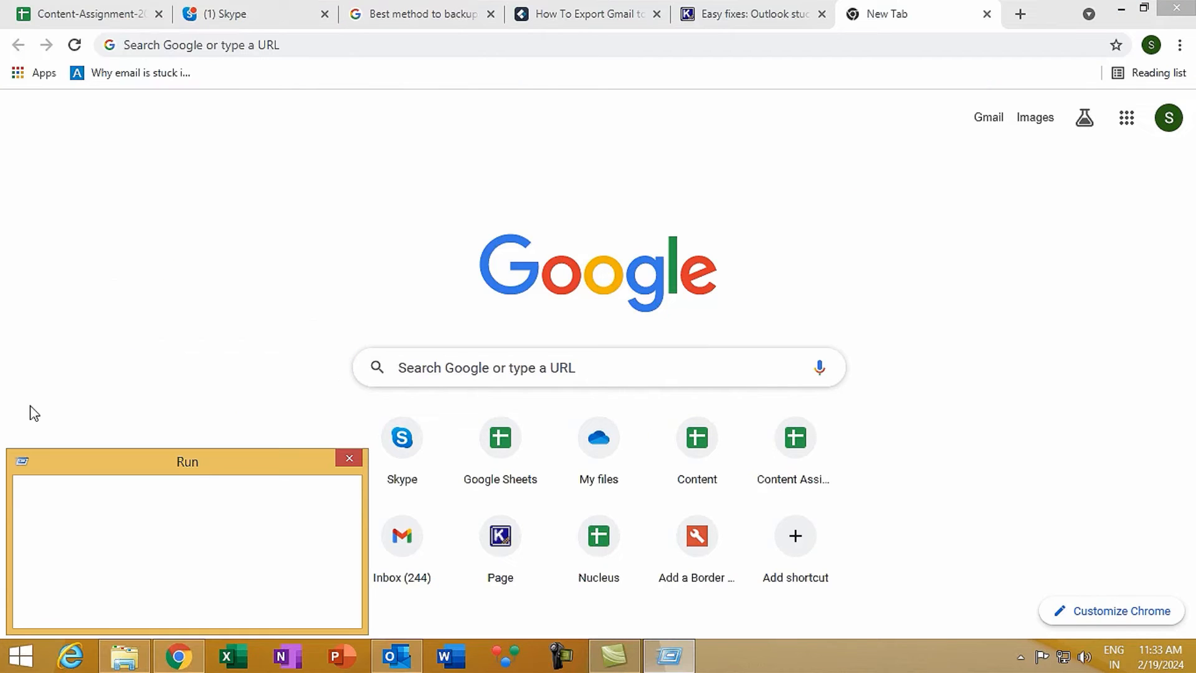
# - Run 'Outlook.exe /resetnavpane' from the Run dialog
pyautogui.write('Outlook.exe /saf')
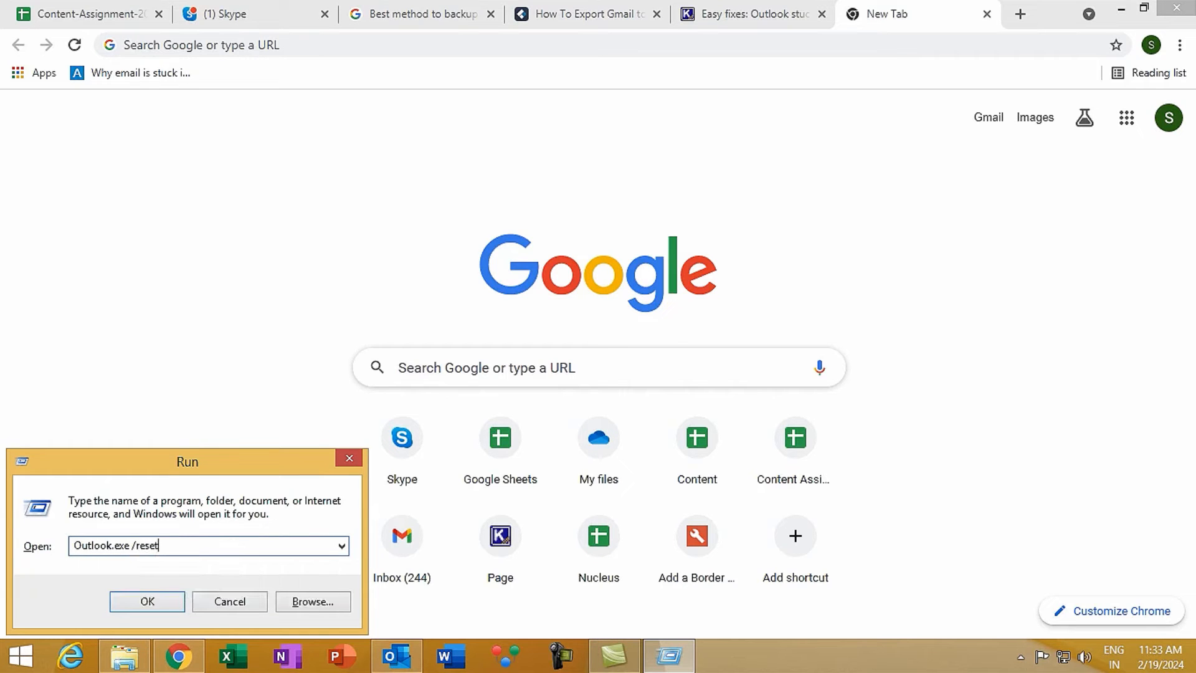
pyautogui.write('navpane')
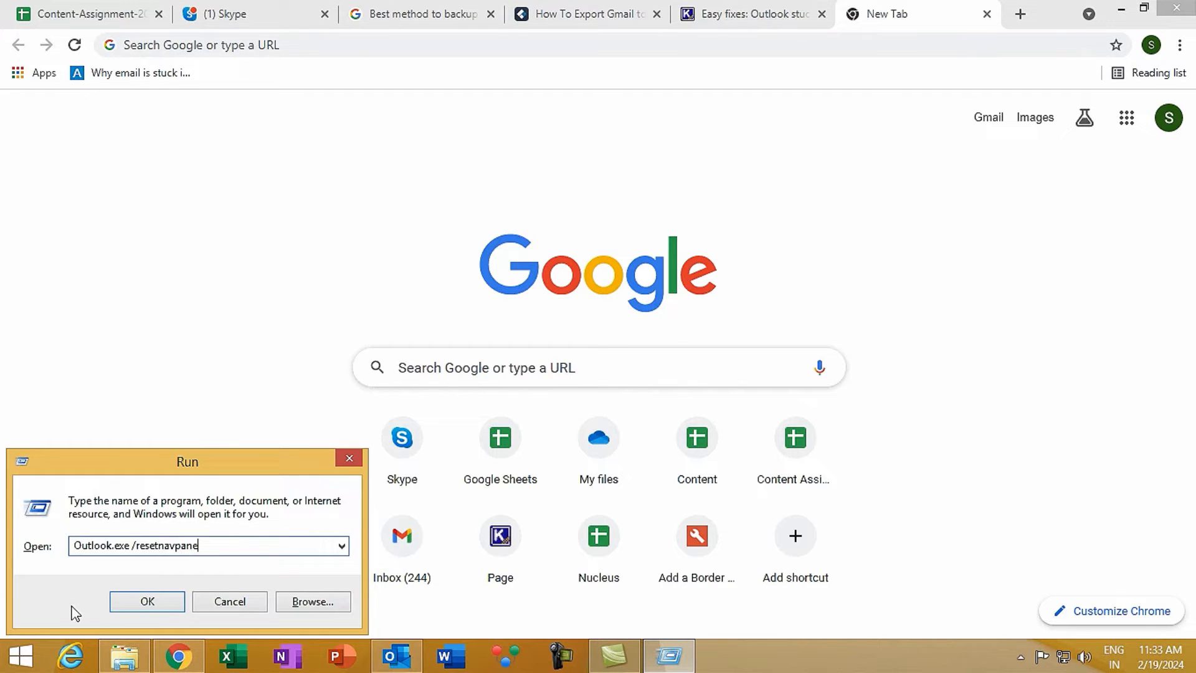
pyautogui.click(146, 602)
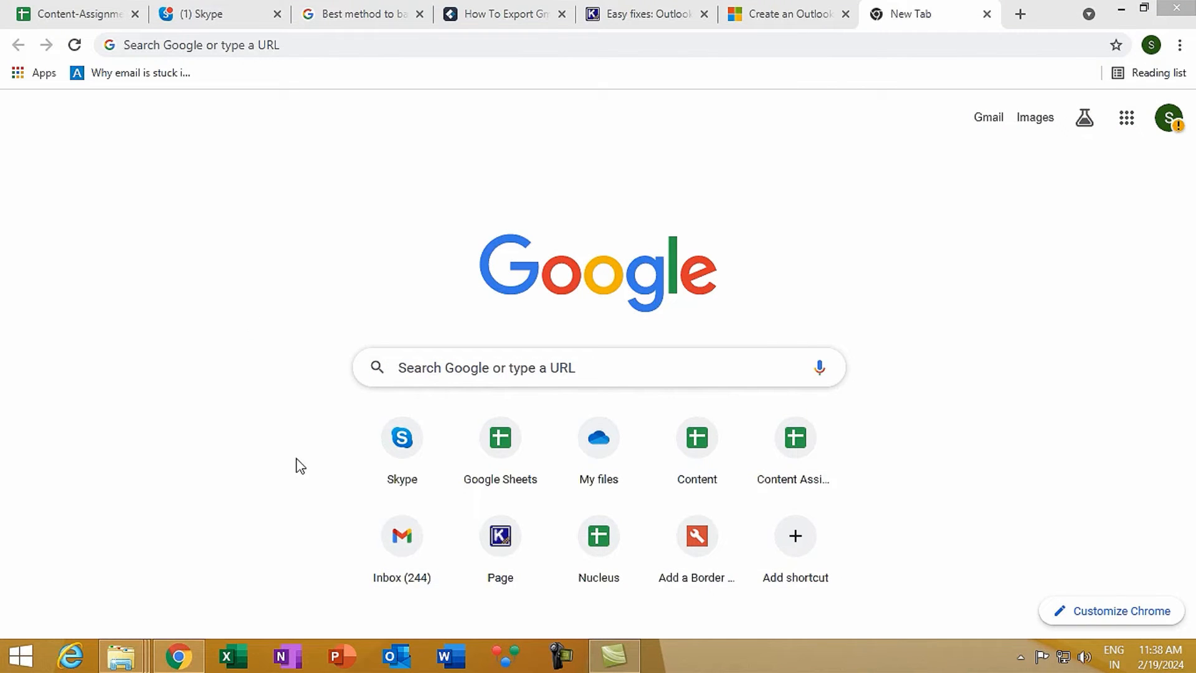
pyautogui.moveTo(391, 654)
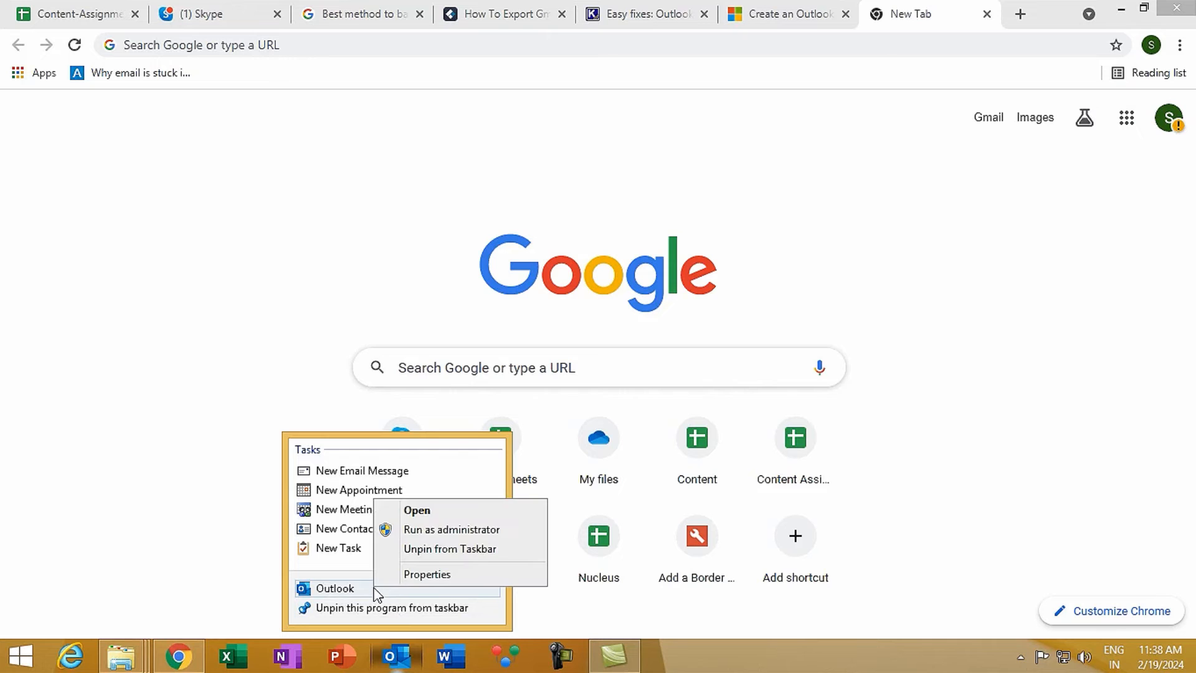
# - Open Outlook's file location (Office16 folder) from the taskbar shortcut's properties
pyautogui.click(427, 574)
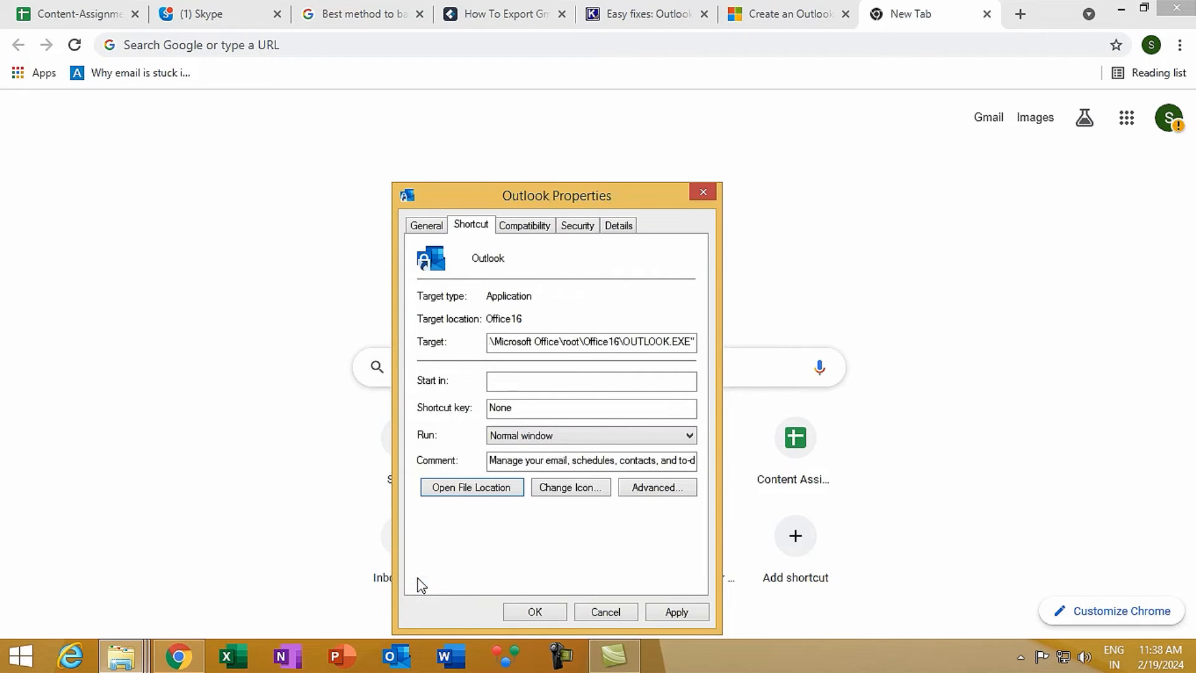
pyautogui.click(471, 487)
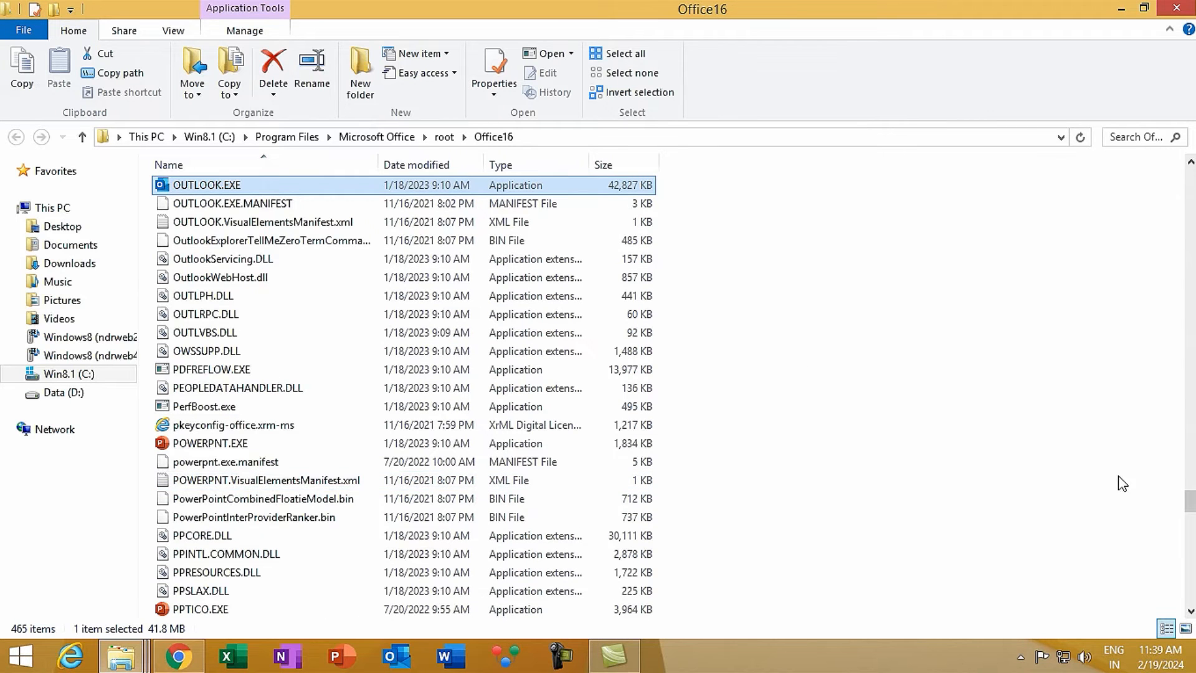
# - Scroll the Office16 folder and launch SCANPST.EXE
pyautogui.scroll(-3)
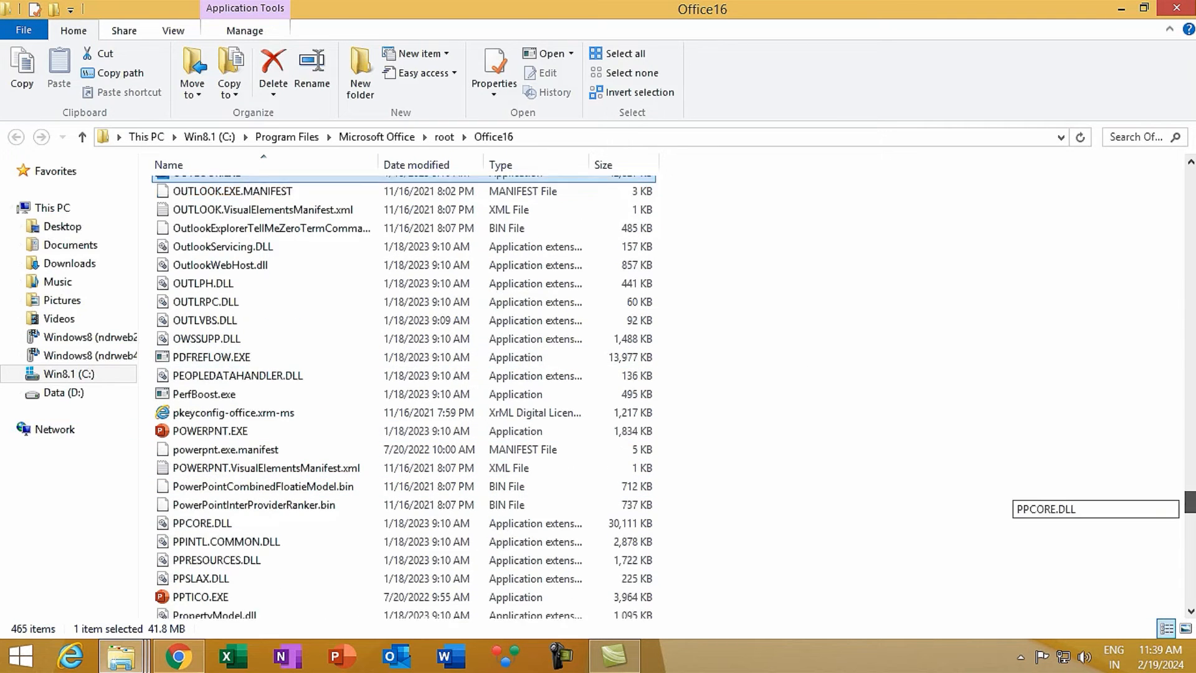
pyautogui.scroll(-3)
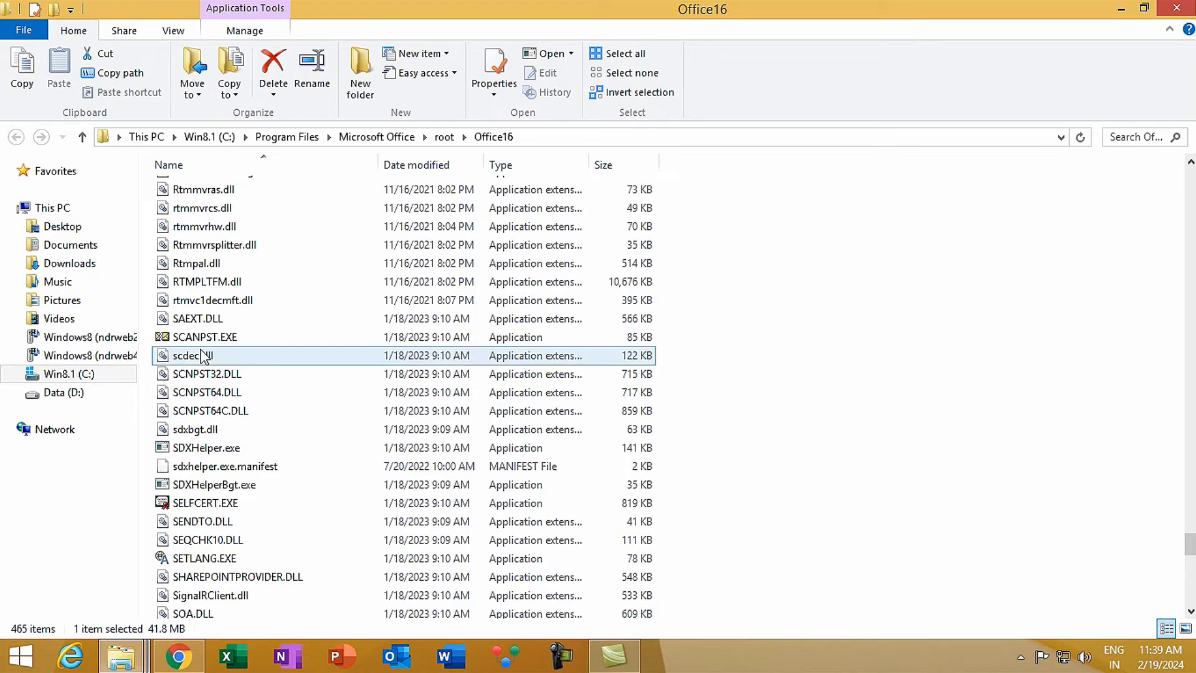
pyautogui.doubleClick(204, 338)
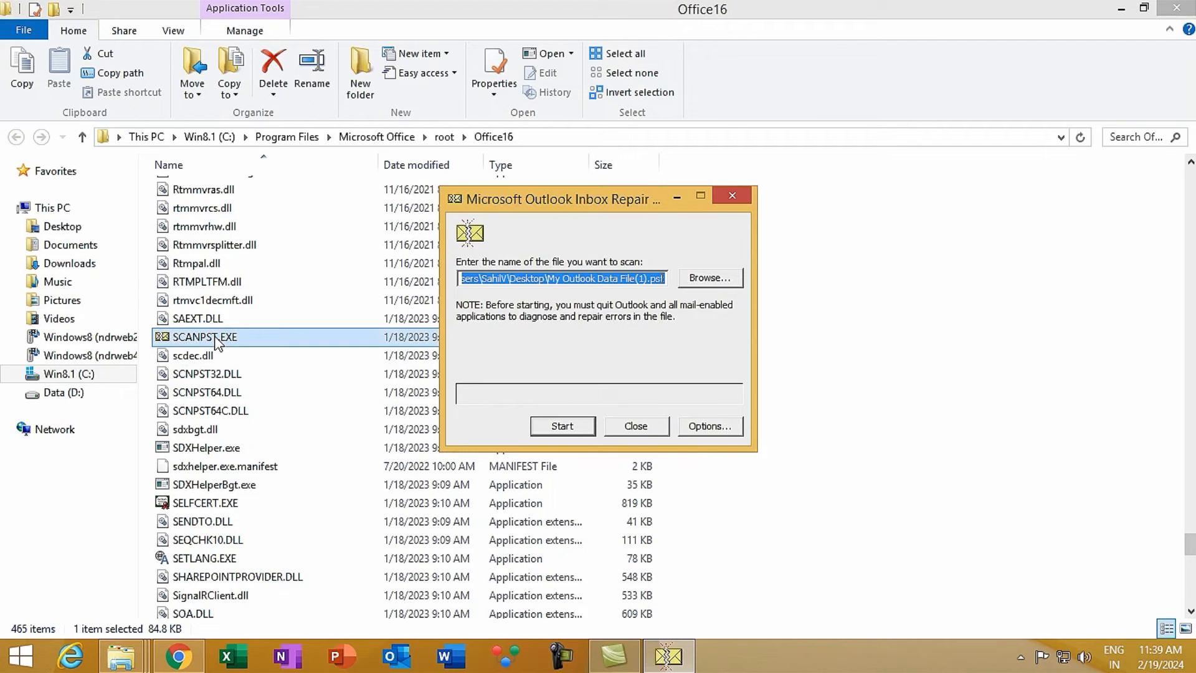
# - Scan my file.pst from Documents and repair it with a backup
pyautogui.click(710, 278)
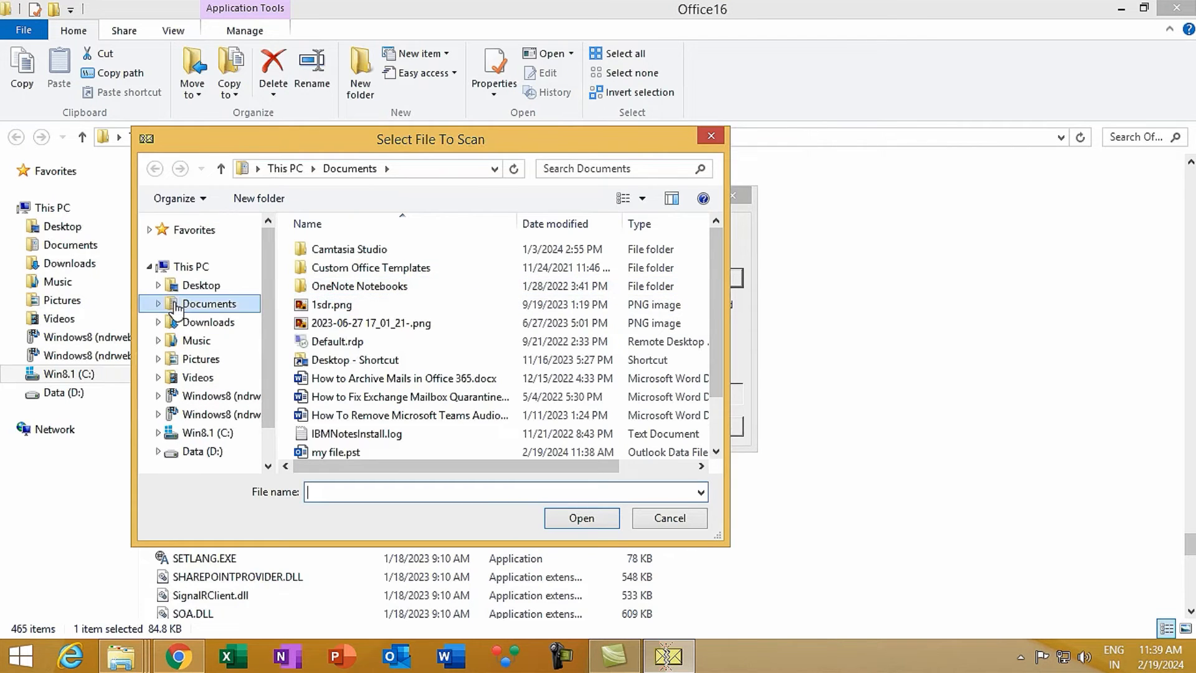
pyautogui.click(581, 517)
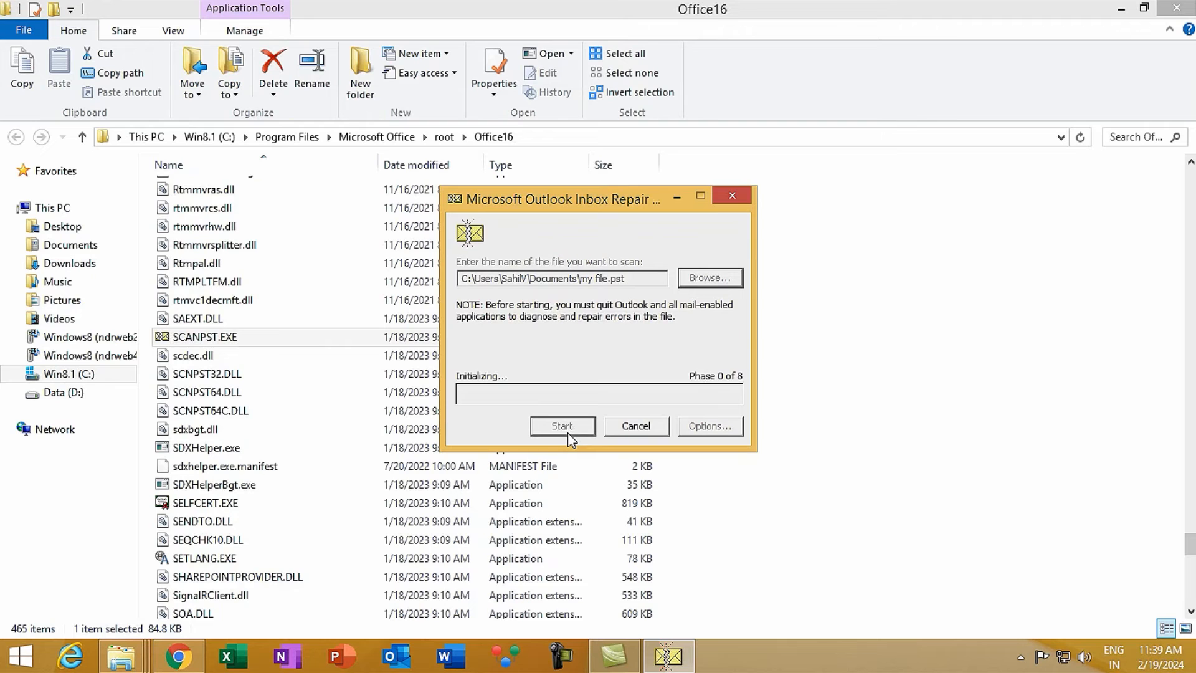
pyautogui.click(562, 426)
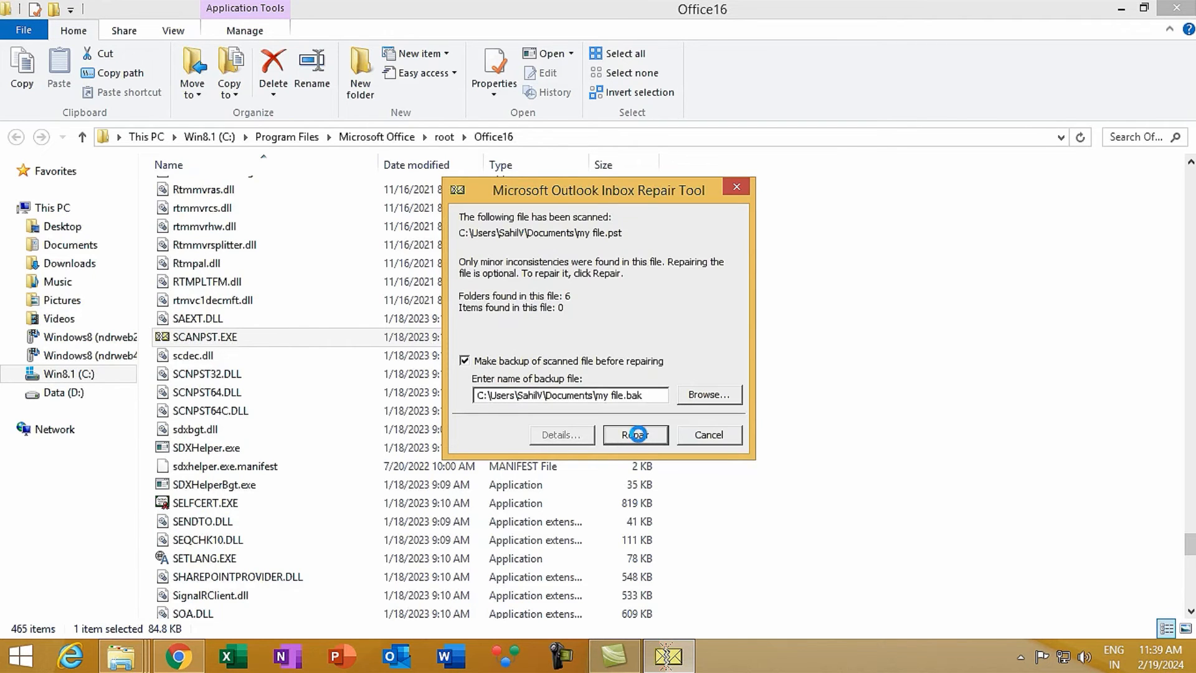
pyautogui.click(635, 434)
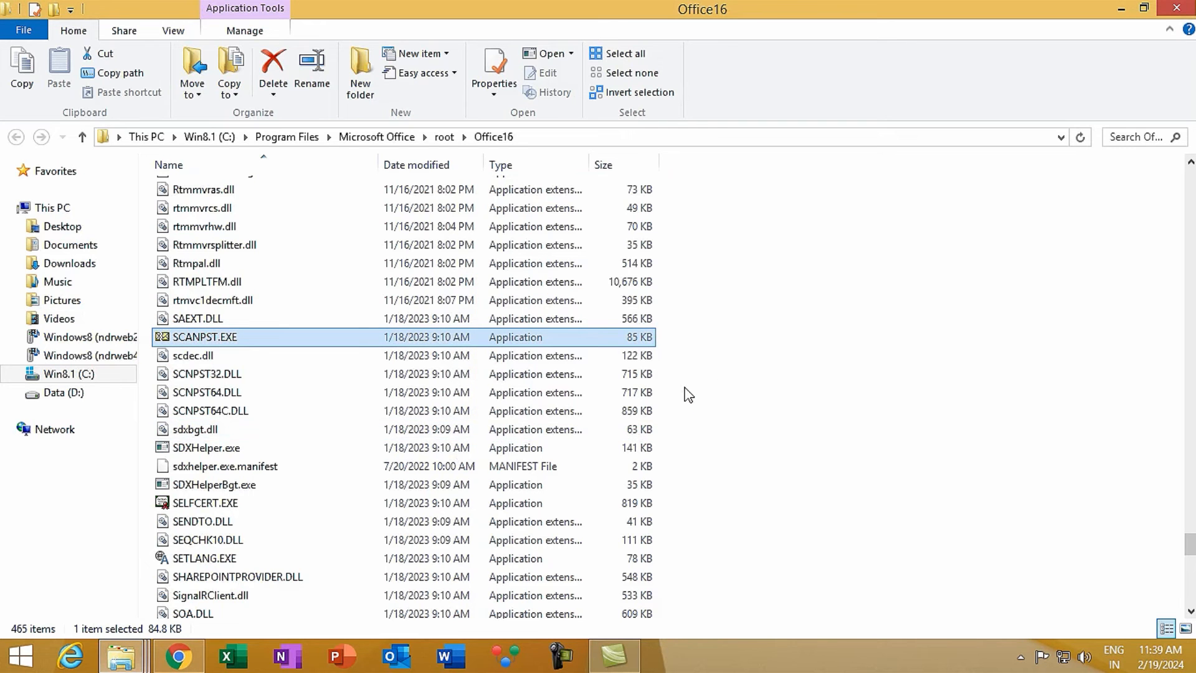